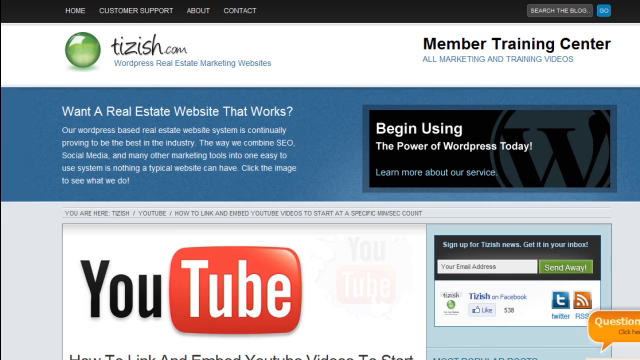
Scroll through the tutorial post and open its linked YouTube video
scroll("down", 3)
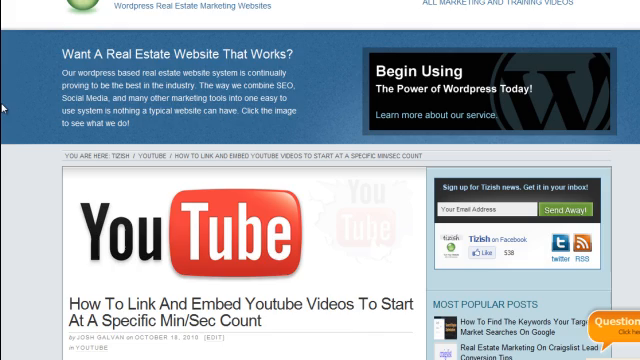
scroll("down", 3)
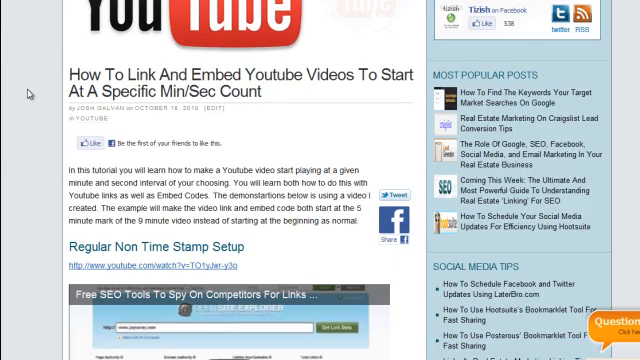
scroll("down", 3)
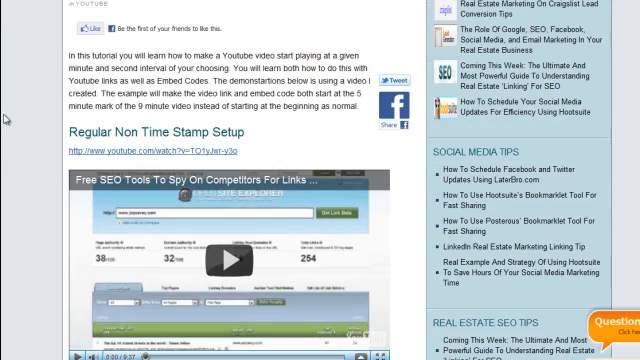
scroll("down", 3)
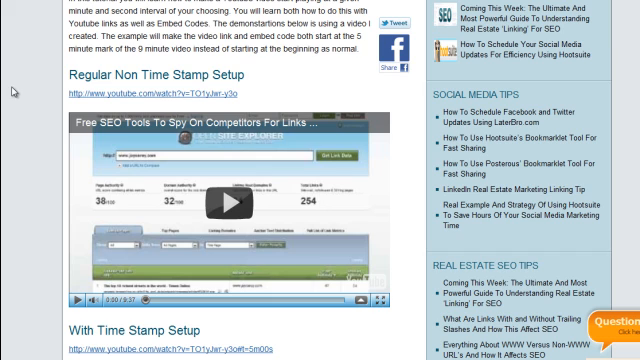
scroll("down", 3)
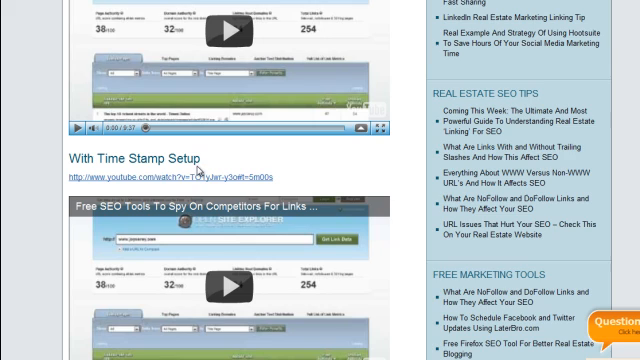
scroll("down", 3)
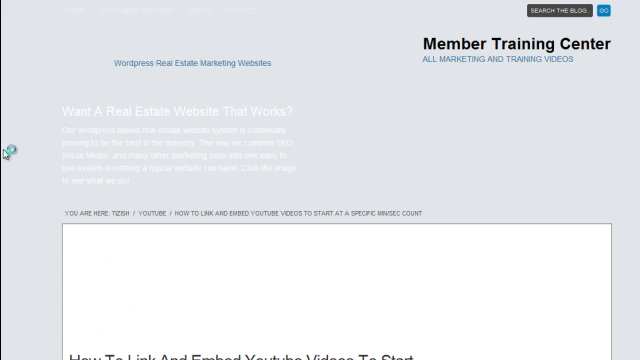
scroll("down", 3)
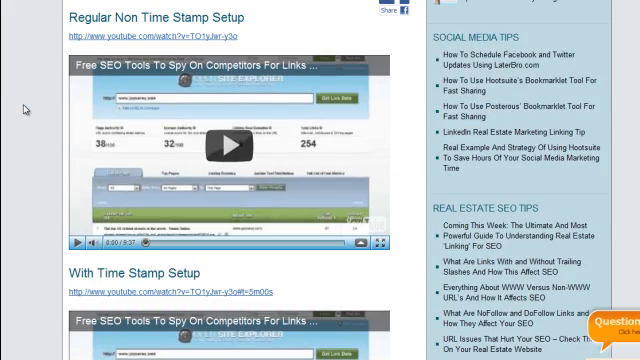
scroll("up", 3)
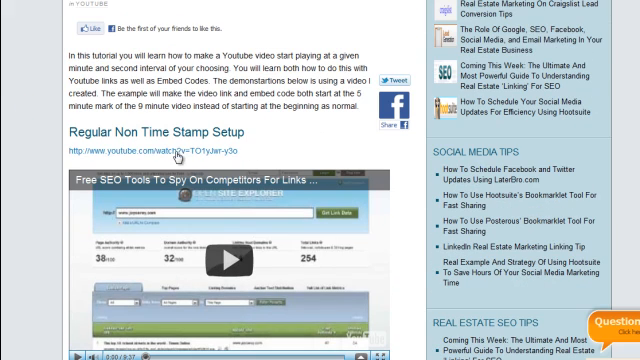
left_click(162, 149)
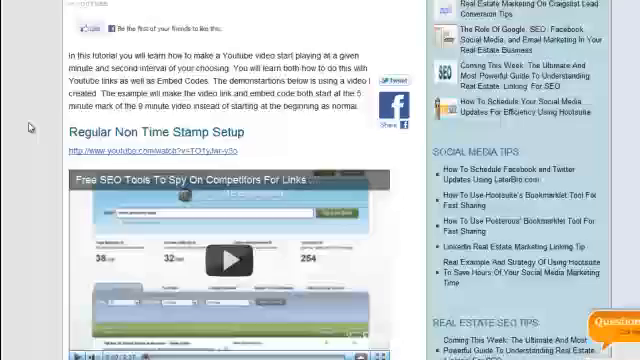
Play the example video embedded in the post from the five-minute mark
scroll("down", 3)
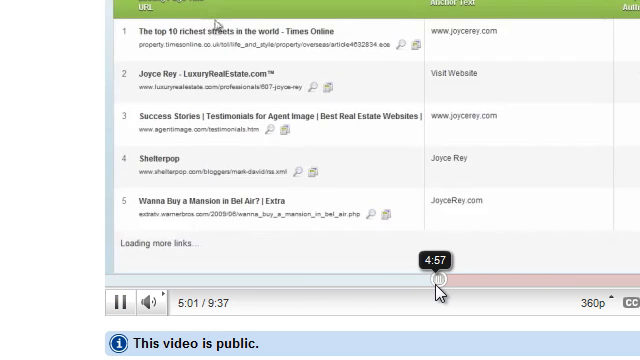
scroll("down", 3)
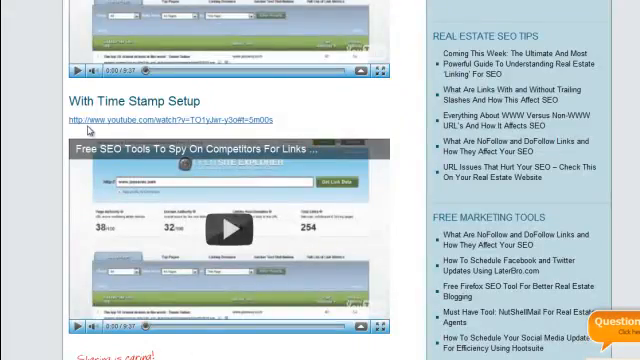
scroll("up", 3)
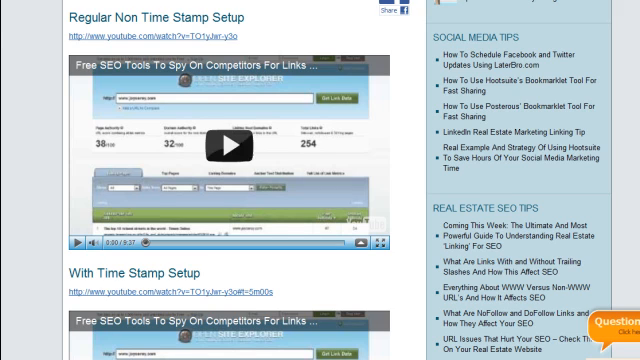
left_click(220, 145)
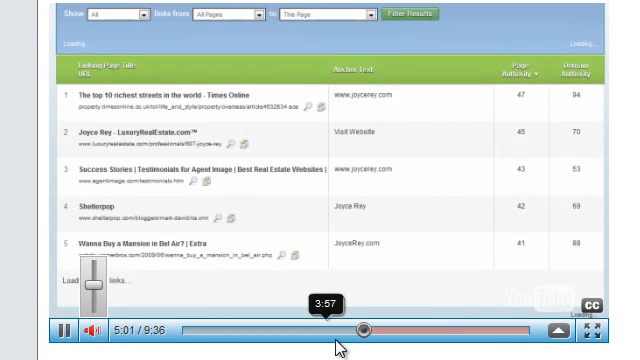
scroll("down", 3)
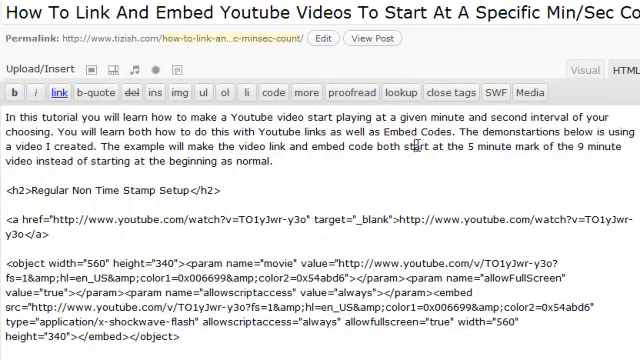
scroll("down", 3)
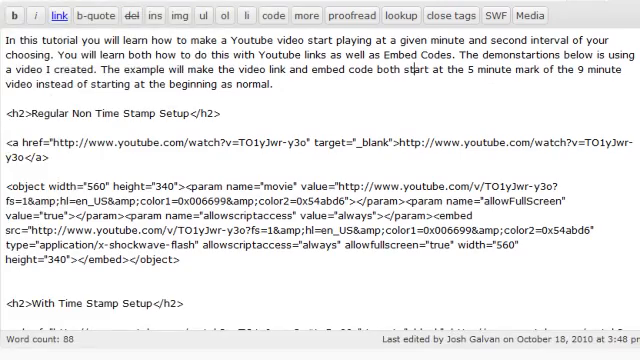
scroll("down", 3)
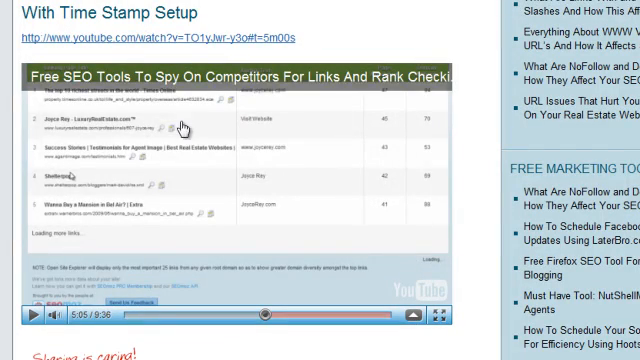
scroll("up", 3)
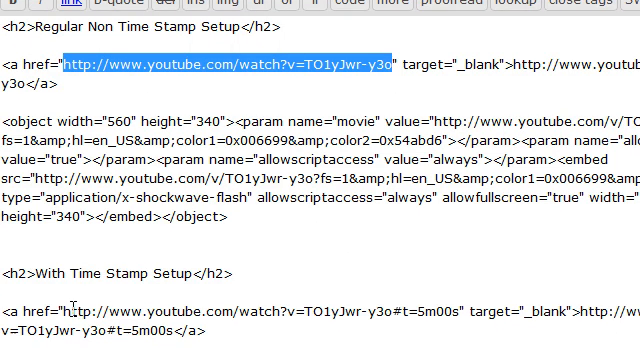
scroll("down", 3)
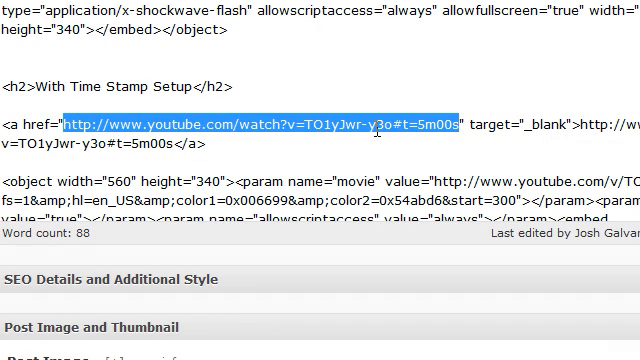
left_click(395, 124)
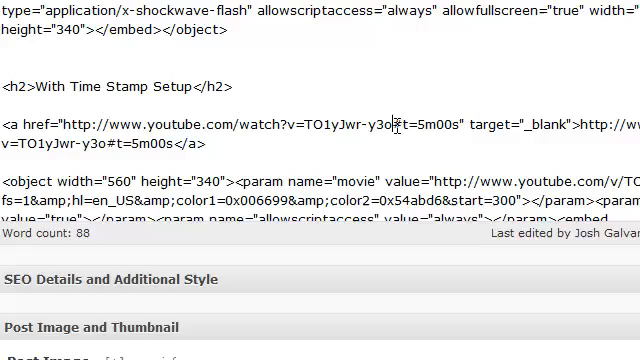
double_click(405, 125)
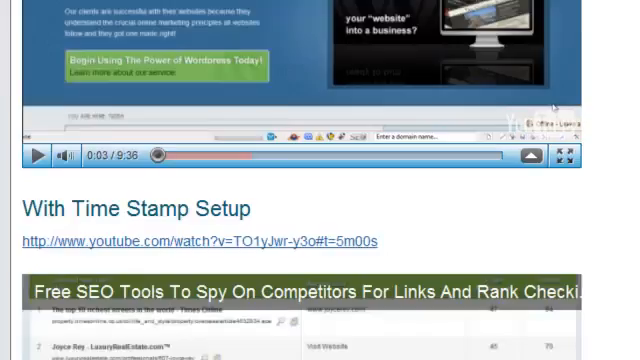
scroll("down", 3)
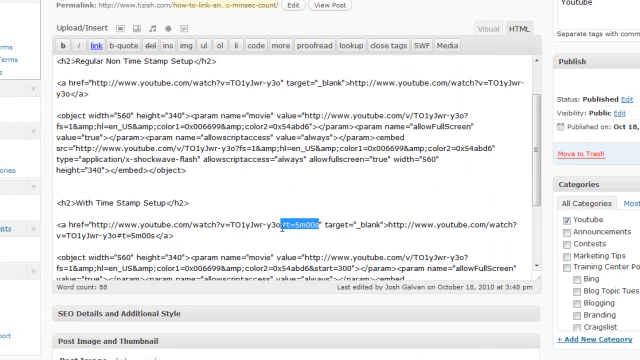
Add a timestamp to the plain YouTube link and change its seconds so it reads #t=1m30s
right_click(305, 218)
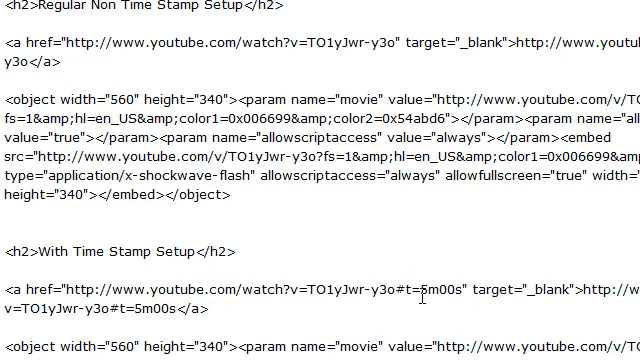
double_click(432, 292)
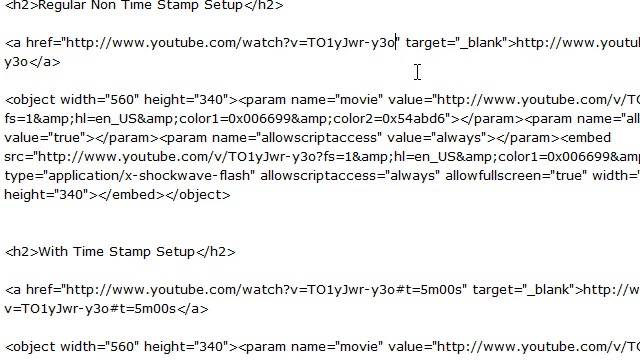
type("&t=5m00s")
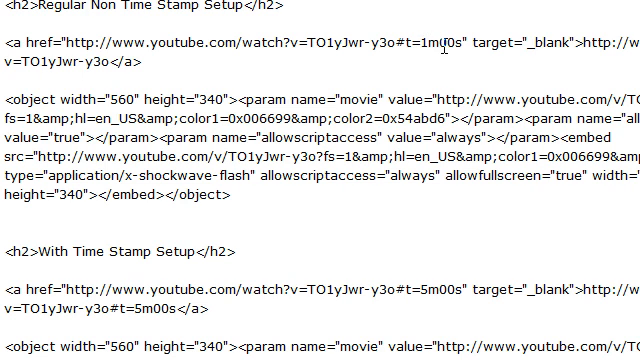
double_click(447, 46)
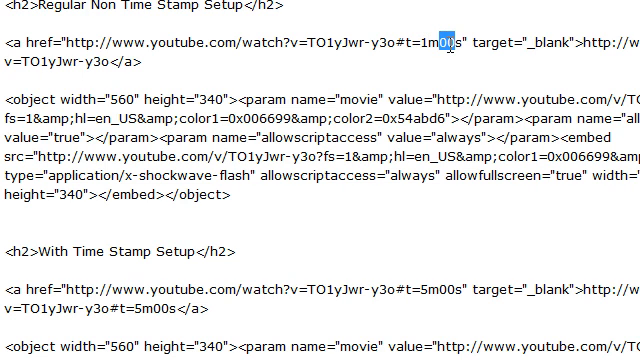
type("30")
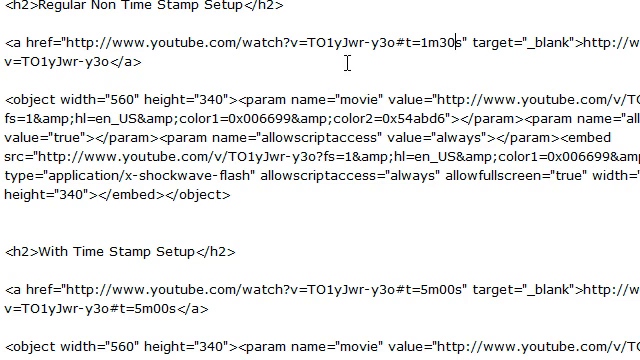
mouse_move(330, 131)
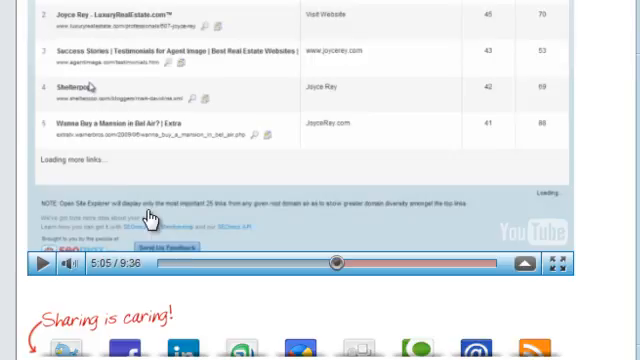
Copy the &start=300 parameter from the time-stamped embed's movie address
scroll("up", 3)
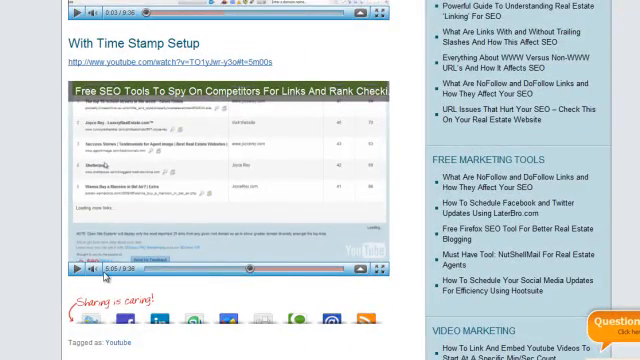
scroll("up", 3)
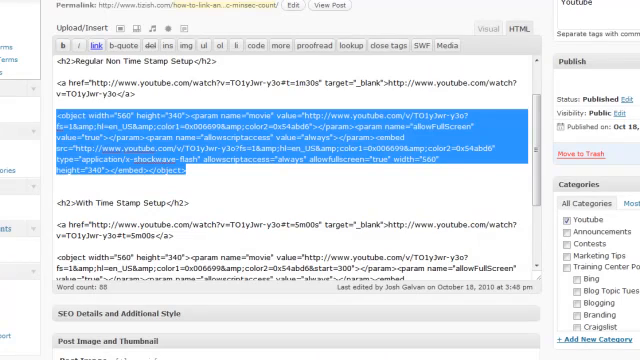
scroll("down", 3)
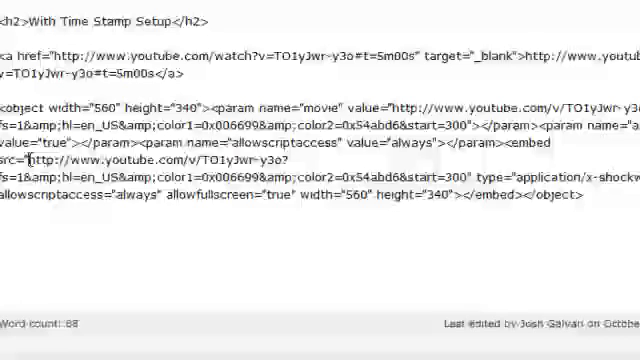
left_click_drag(30, 159, 480, 177)
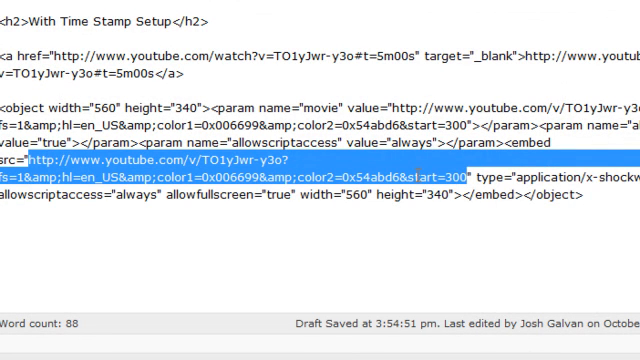
left_click(405, 178)
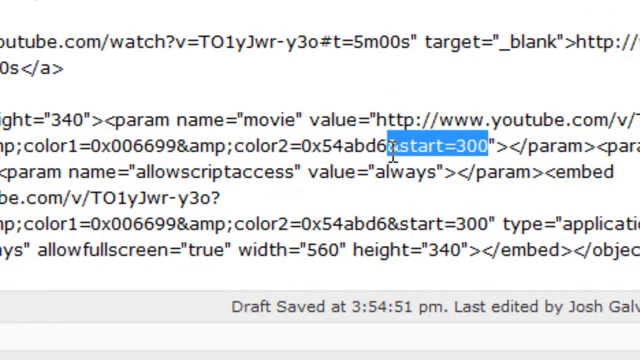
right_click(450, 145)
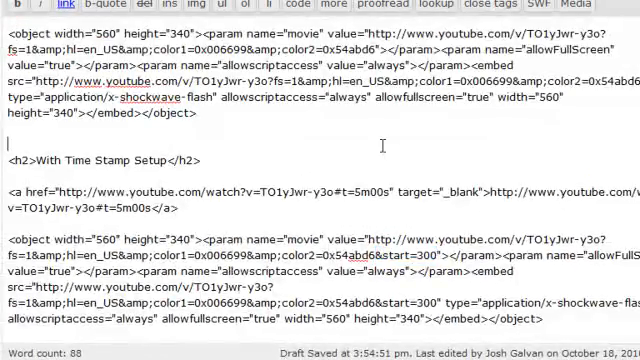
Paste &start=300 after color2=0x54abd6 in the regular embed's movie parameter
scroll("up", 3)
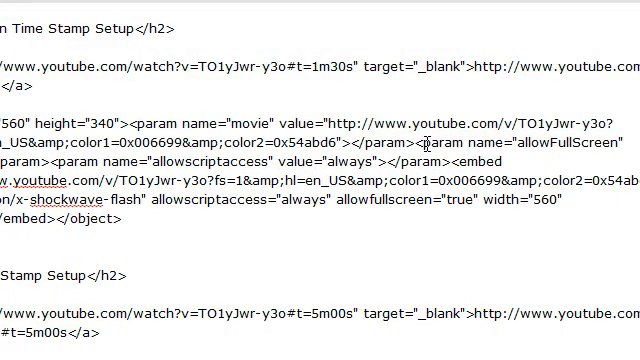
type("&start=300")
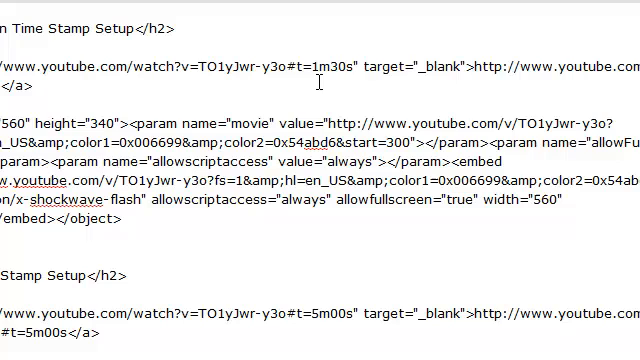
Select the 300 in the regular embed's &start=300 to replace it with 90
double_click(344, 65)
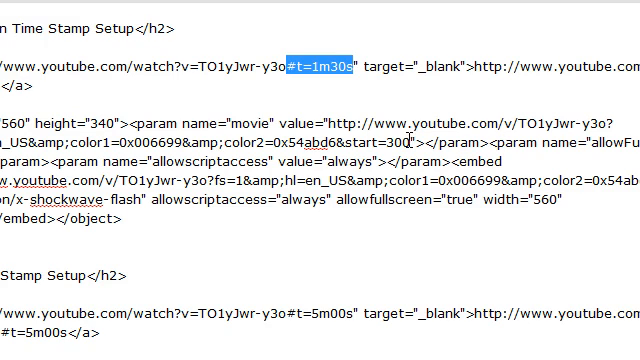
double_click(400, 141)
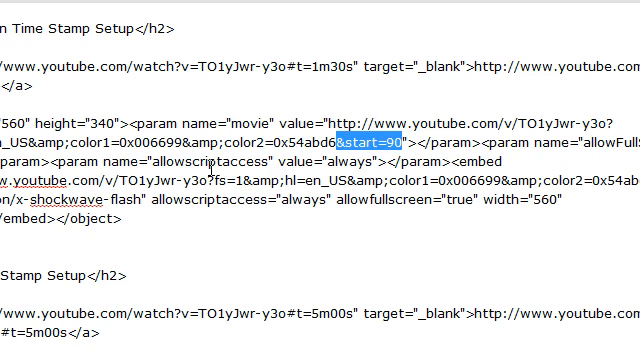
mouse_move(332, 189)
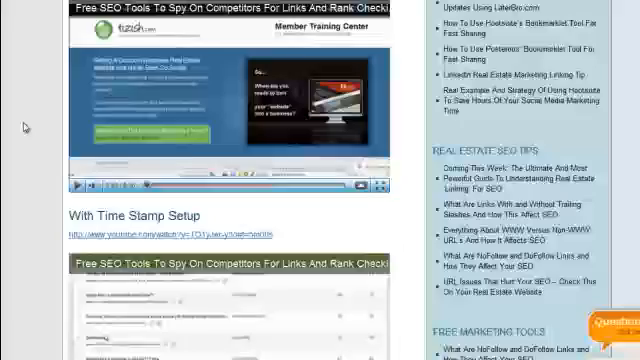
Play the regular video on the live post to confirm it starts at 1:30
scroll("up", 3)
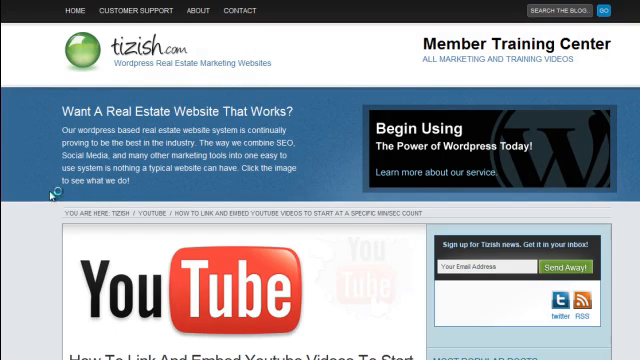
scroll("down", 3)
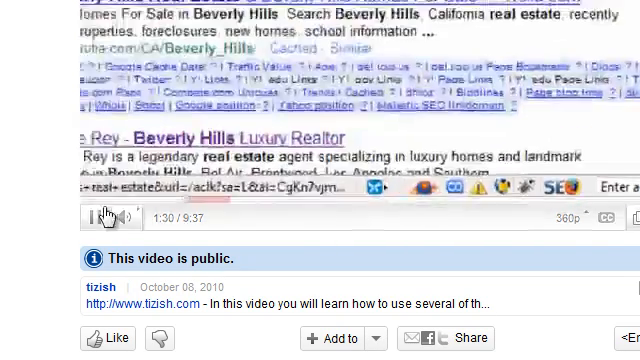
left_click(93, 217)
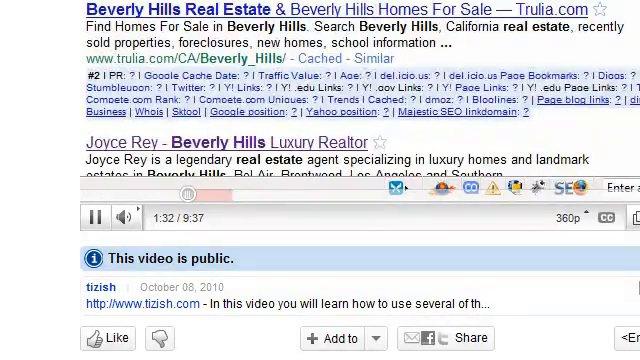
scroll("down", 3)
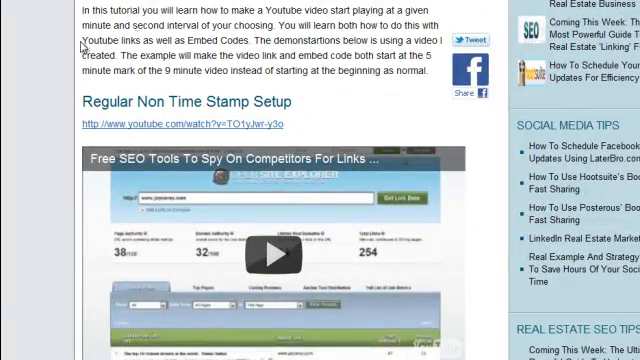
scroll("down", 3)
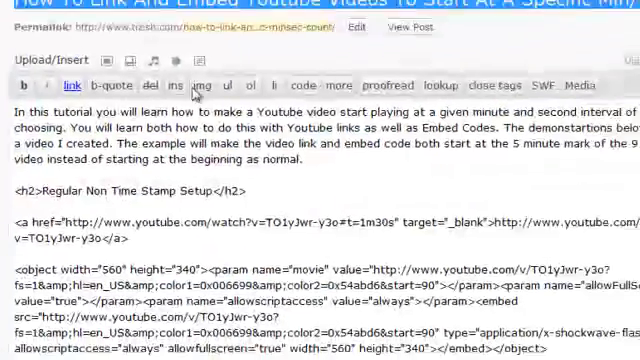
scroll("down", 3)
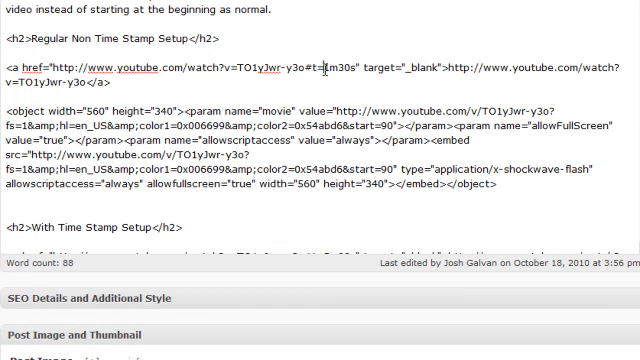
double_click(319, 68)
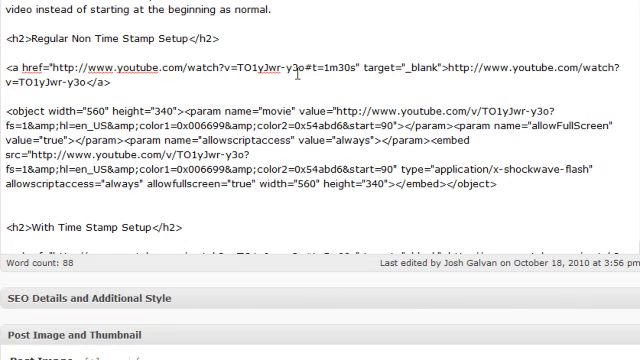
double_click(333, 66)
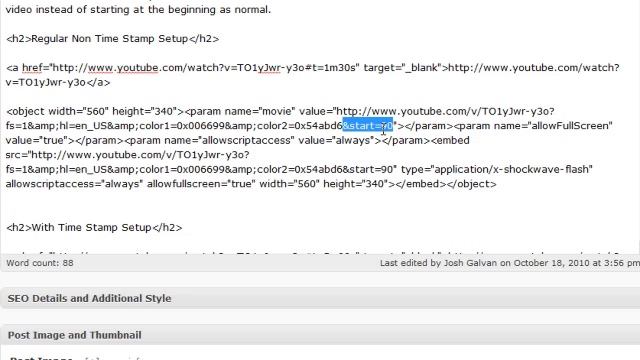
scroll("up", 3)
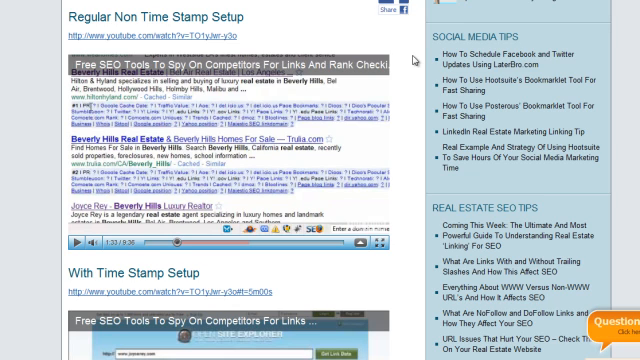
Scroll the live post to the Regular Non Time Stamp Setup video playing past 1:30
scroll("up", 3)
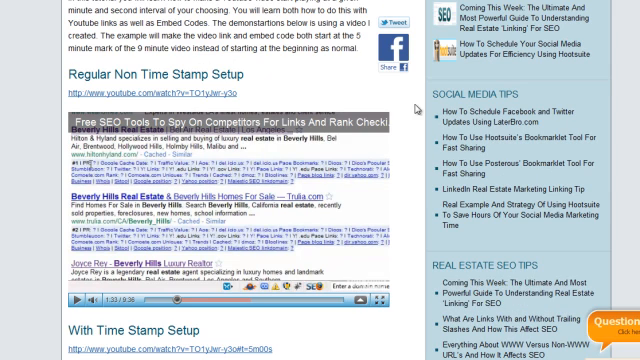